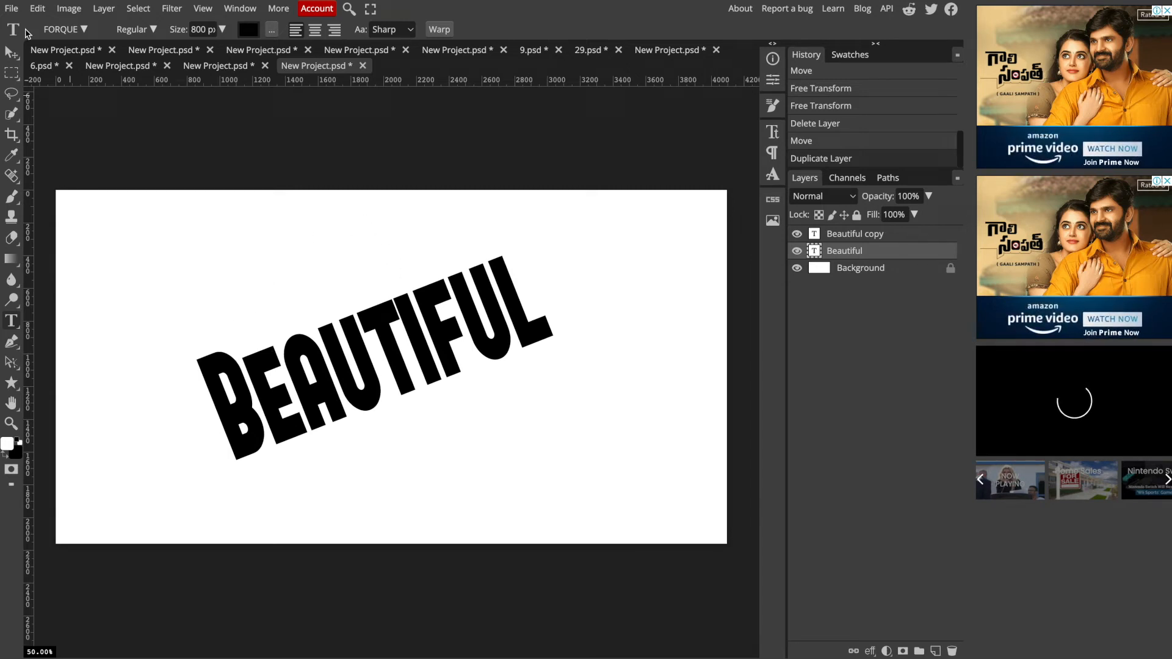
Create a new 4096×2160 document from the 4K preset with a white background
{"action": "left_click", "coordinate": [10, 8]}
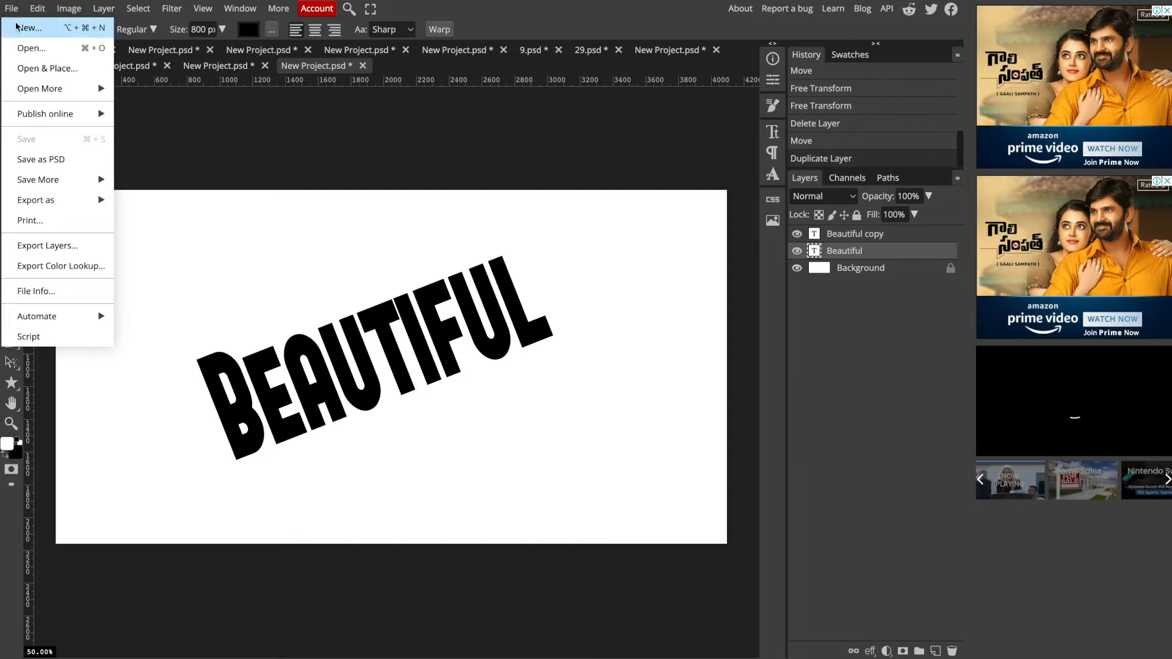
{"action": "left_click", "coordinate": [27, 28]}
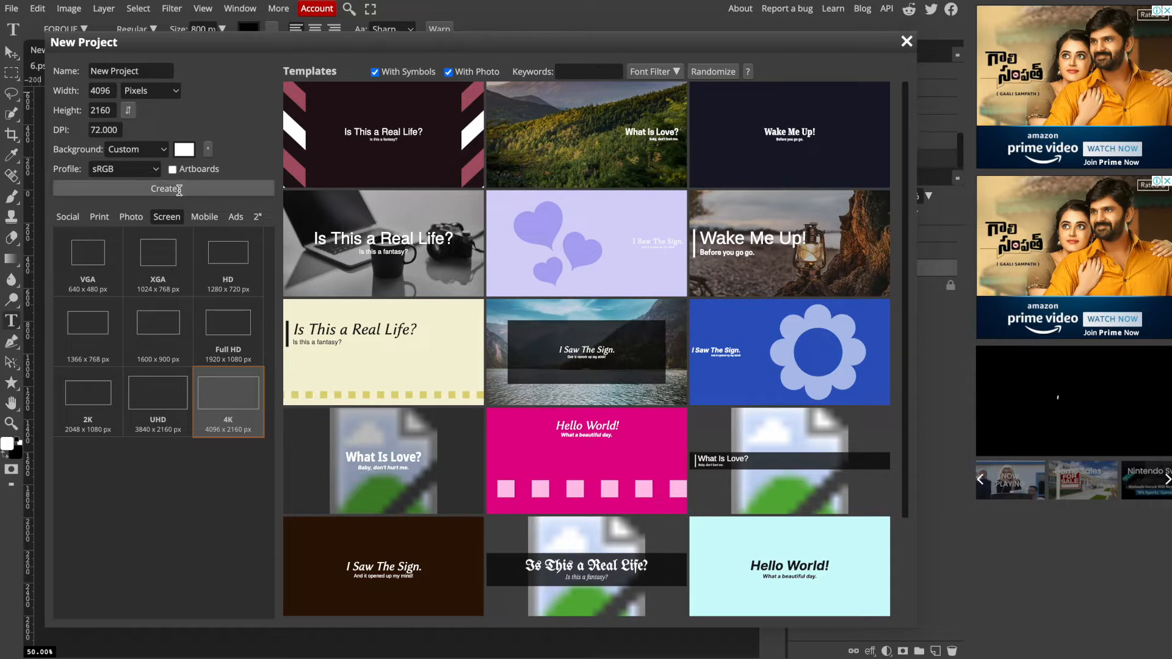
{"action": "left_click", "coordinate": [164, 189]}
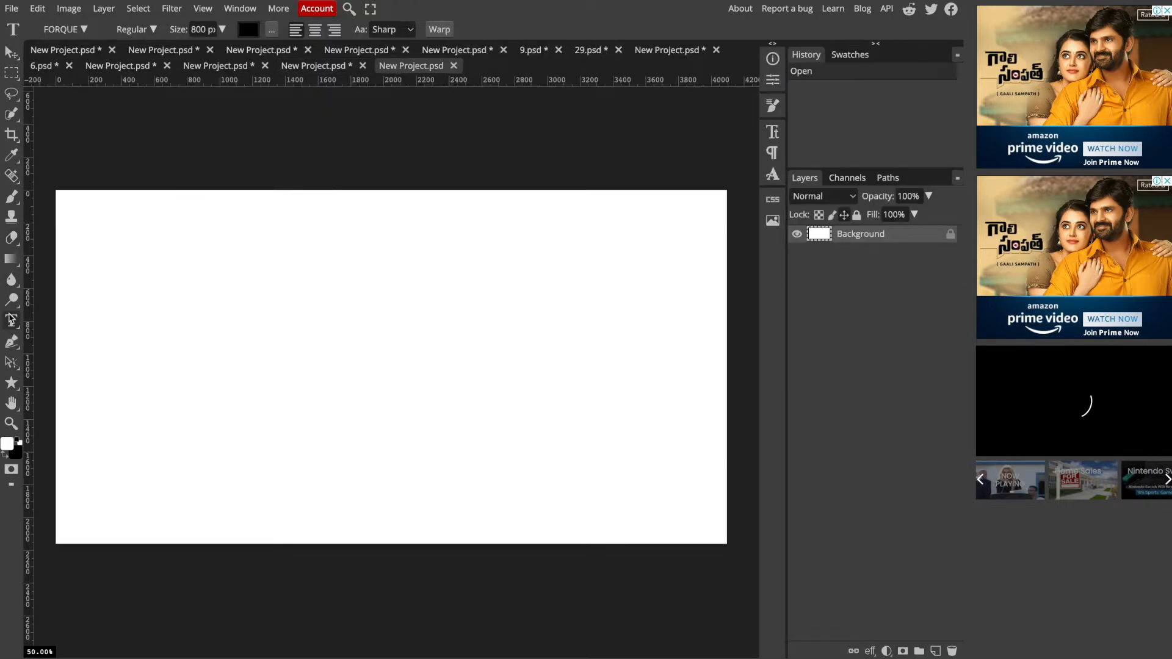
Place a text layer on the canvas reading HELLO
{"action": "left_click", "coordinate": [182, 292]}
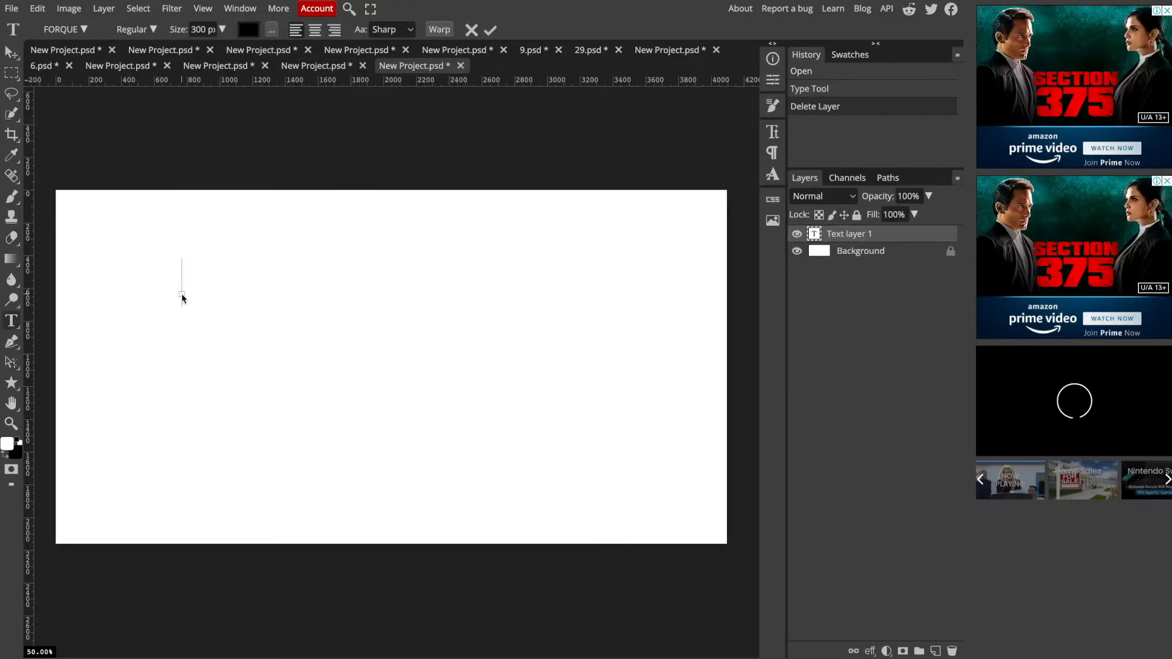
{"action": "type", "text": "HEL"}
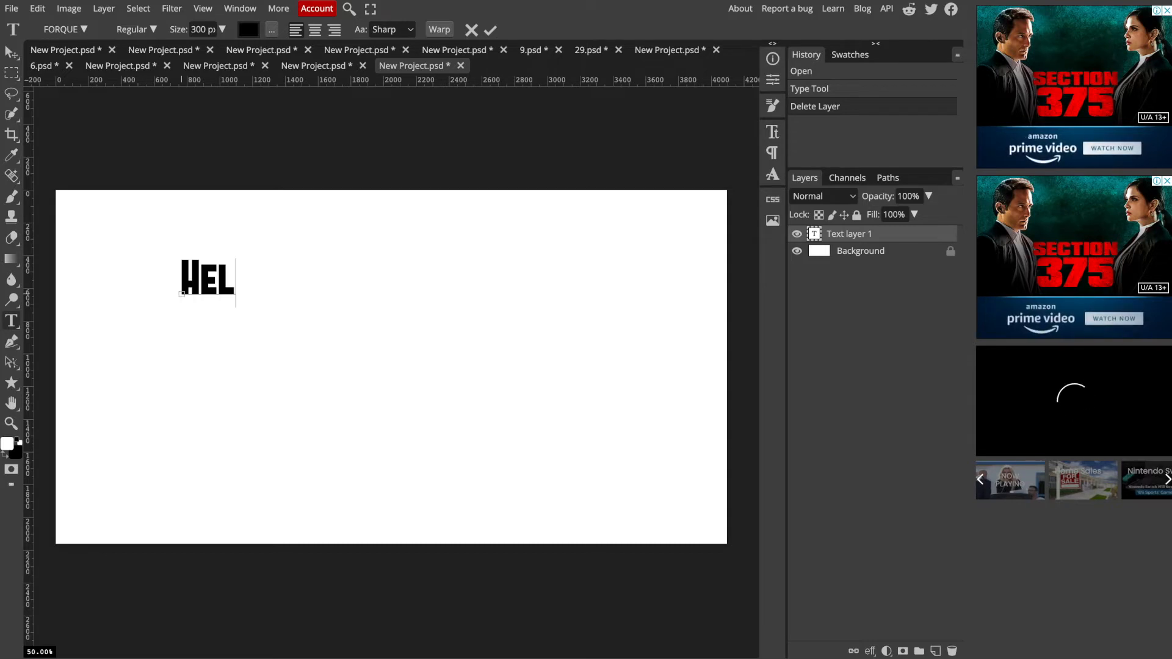
{"action": "type", "text": "LO"}
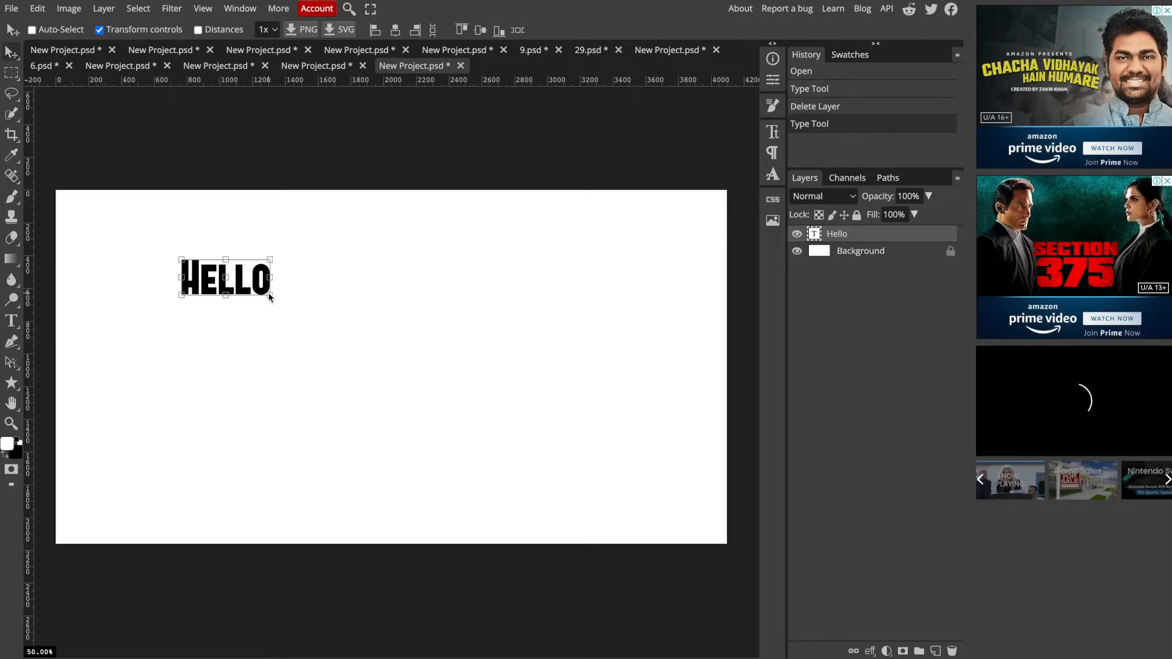
Scale HELLO up, tilt it about -14°, and move it toward the upper left
{"action": "left_click_drag", "start_coordinate": [273, 300], "coordinate": [371, 356]}
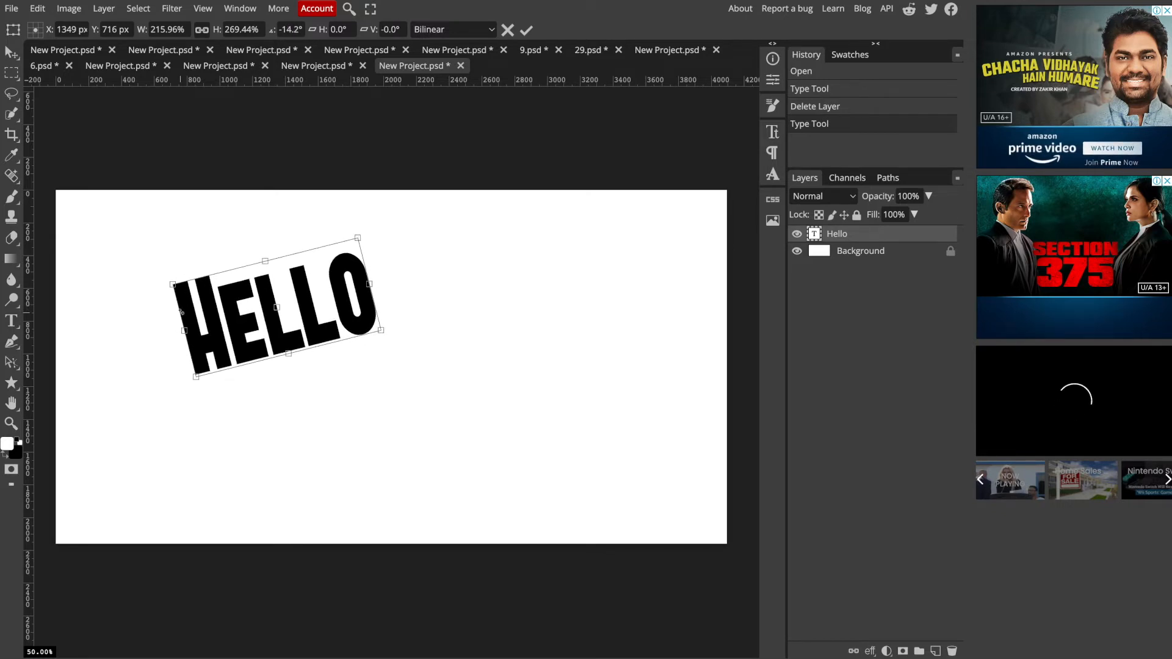
{"action": "left_click_drag", "start_coordinate": [276, 307], "coordinate": [262, 266]}
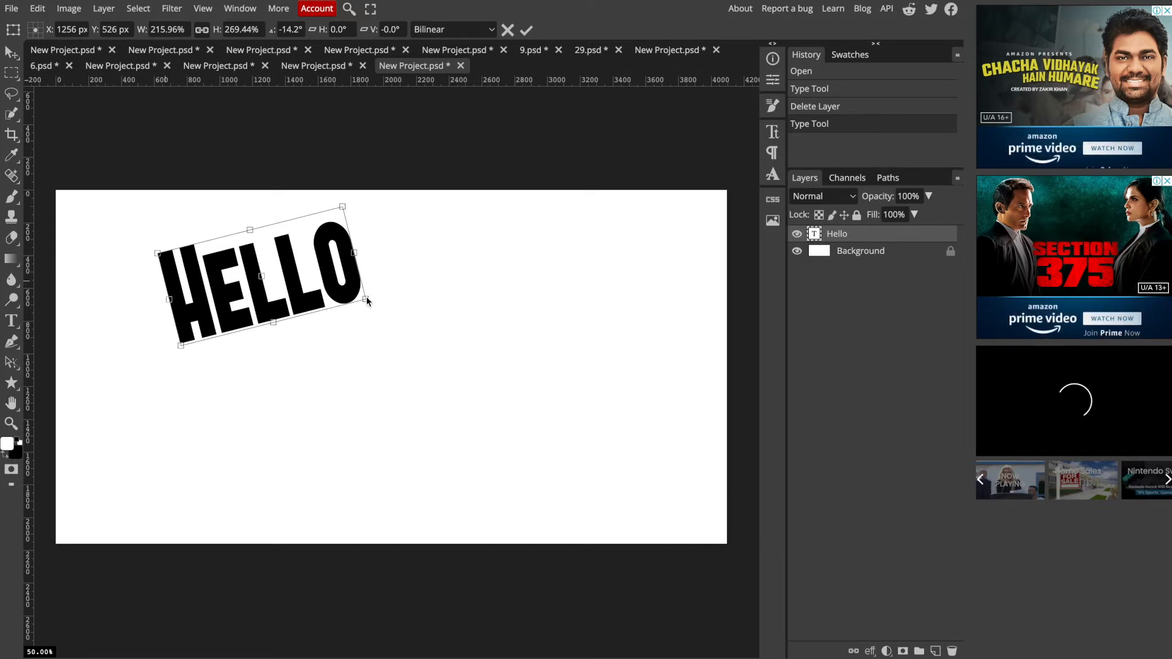
Rotate HELLO 90° twice and flip it horizontally so it reads top to bottom
{"action": "right_click", "coordinate": [295, 290]}
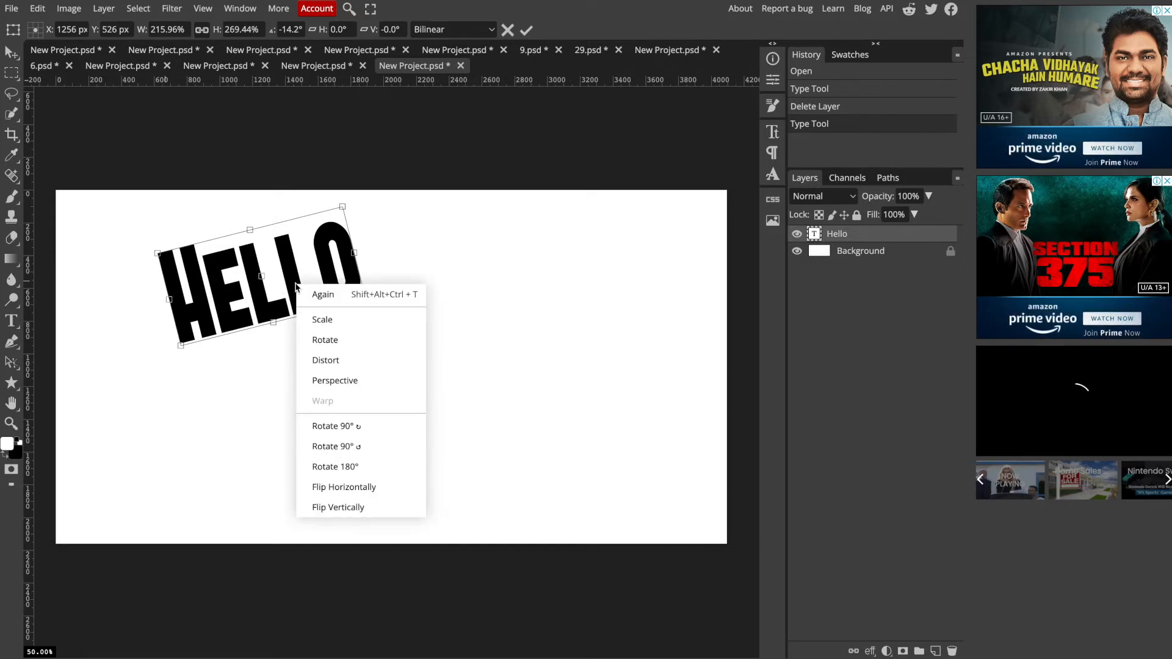
{"action": "mouse_move", "coordinate": [336, 426]}
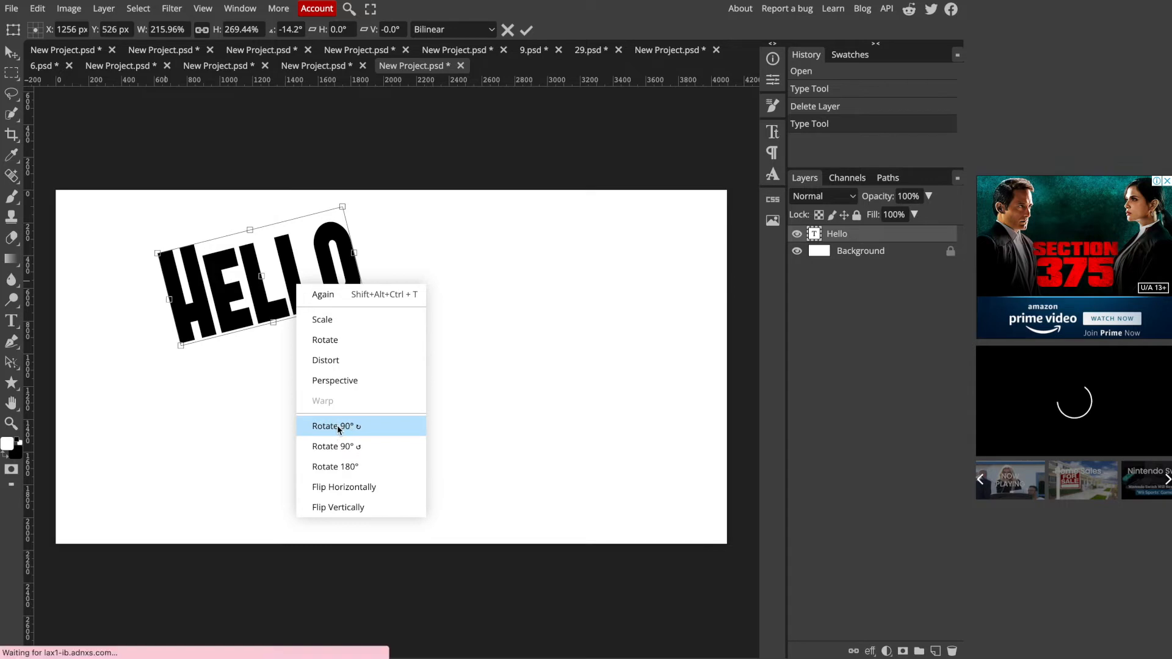
{"action": "left_click", "coordinate": [336, 426]}
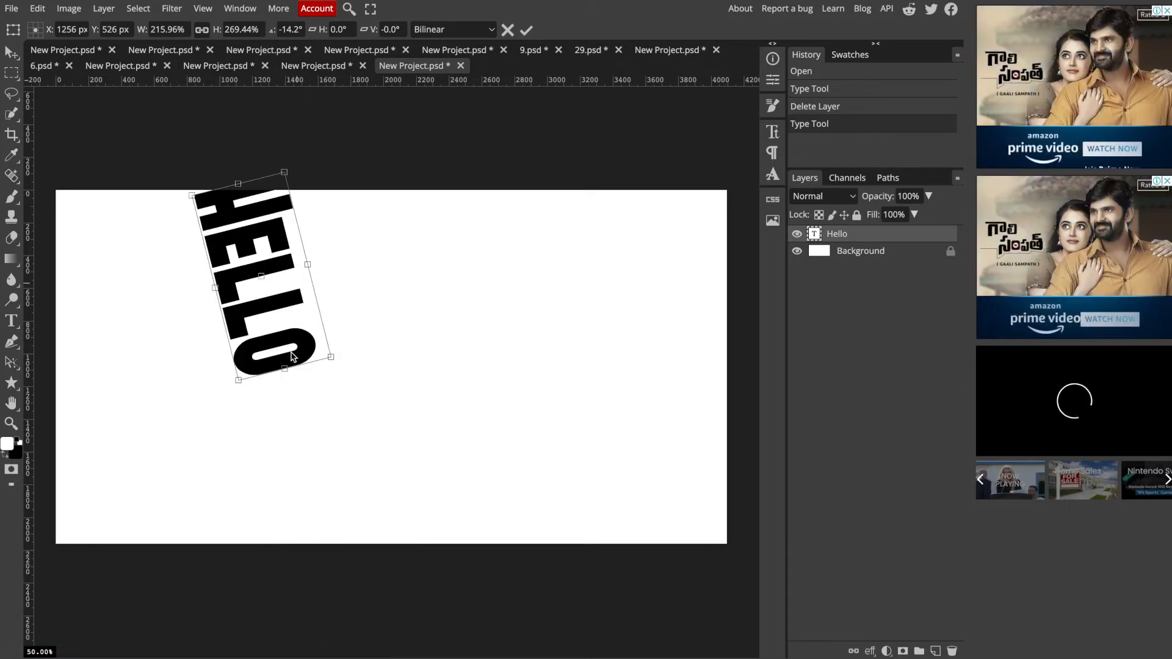
{"action": "right_click", "coordinate": [292, 357]}
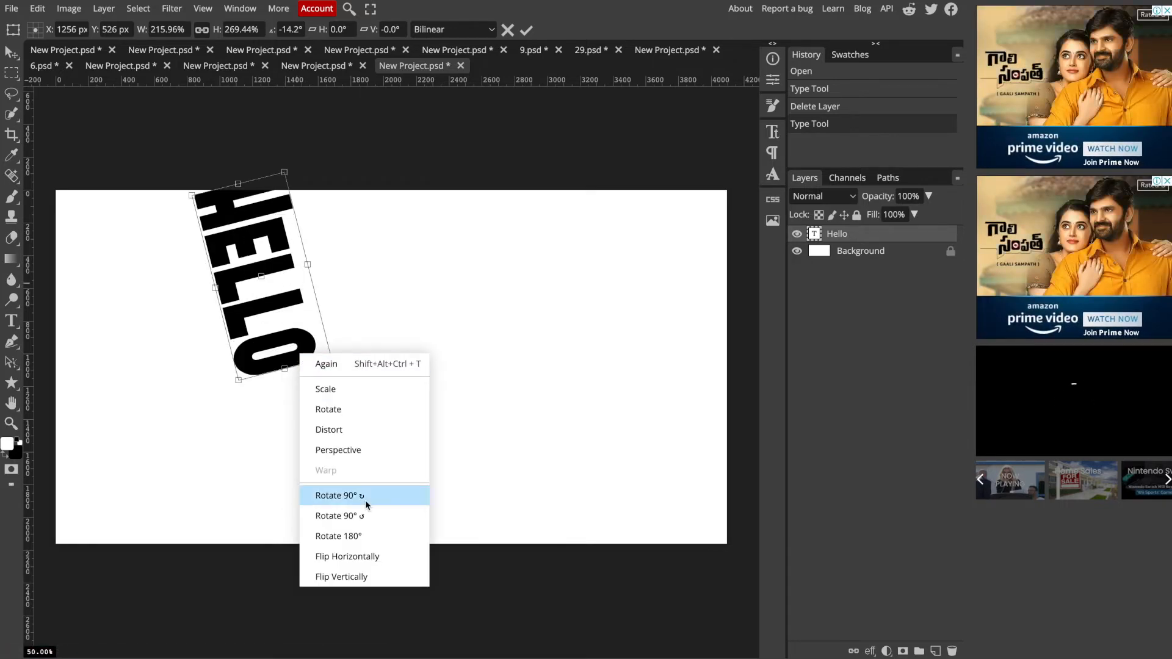
{"action": "left_click", "coordinate": [337, 496]}
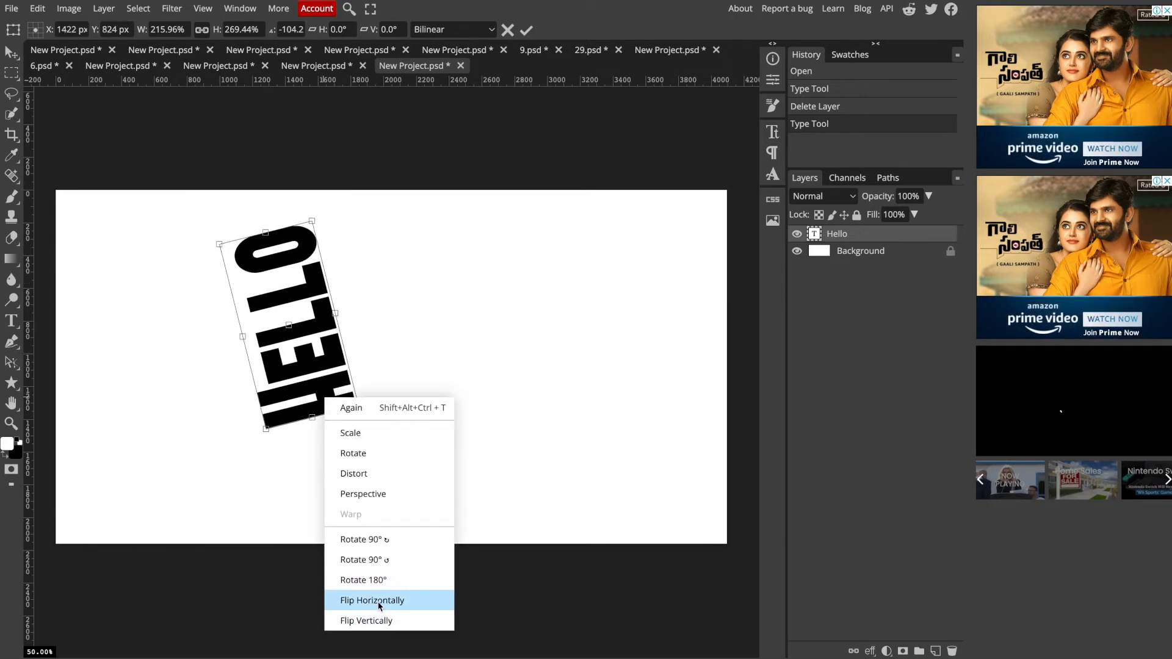
{"action": "left_click", "coordinate": [373, 600]}
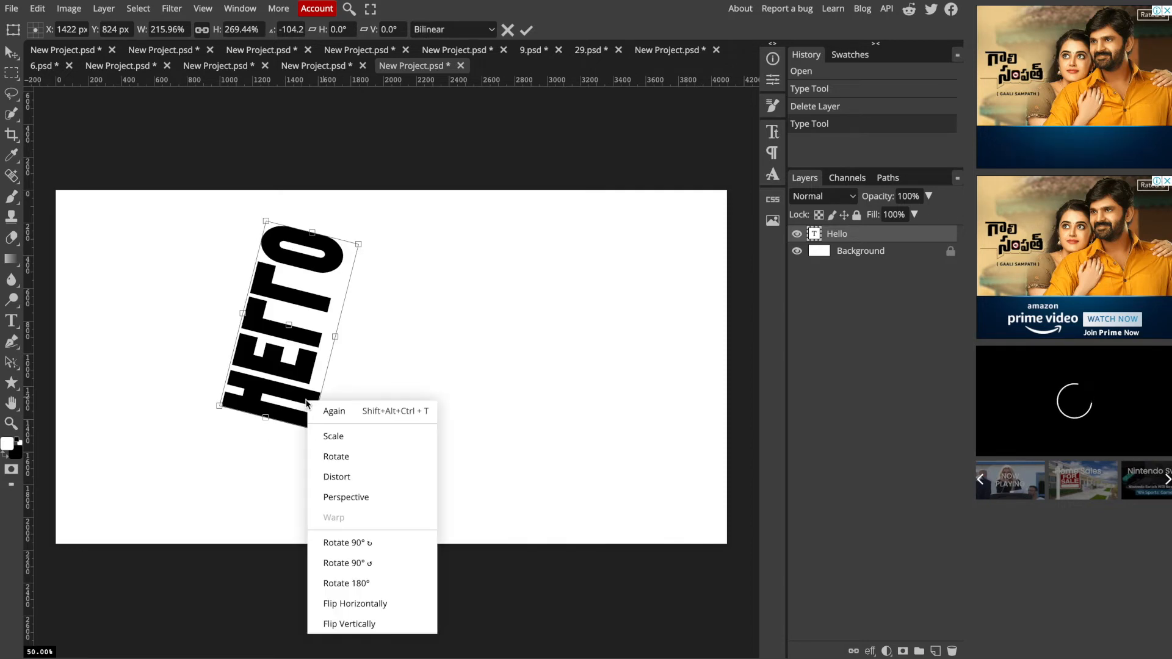
{"action": "mouse_move", "coordinate": [356, 603]}
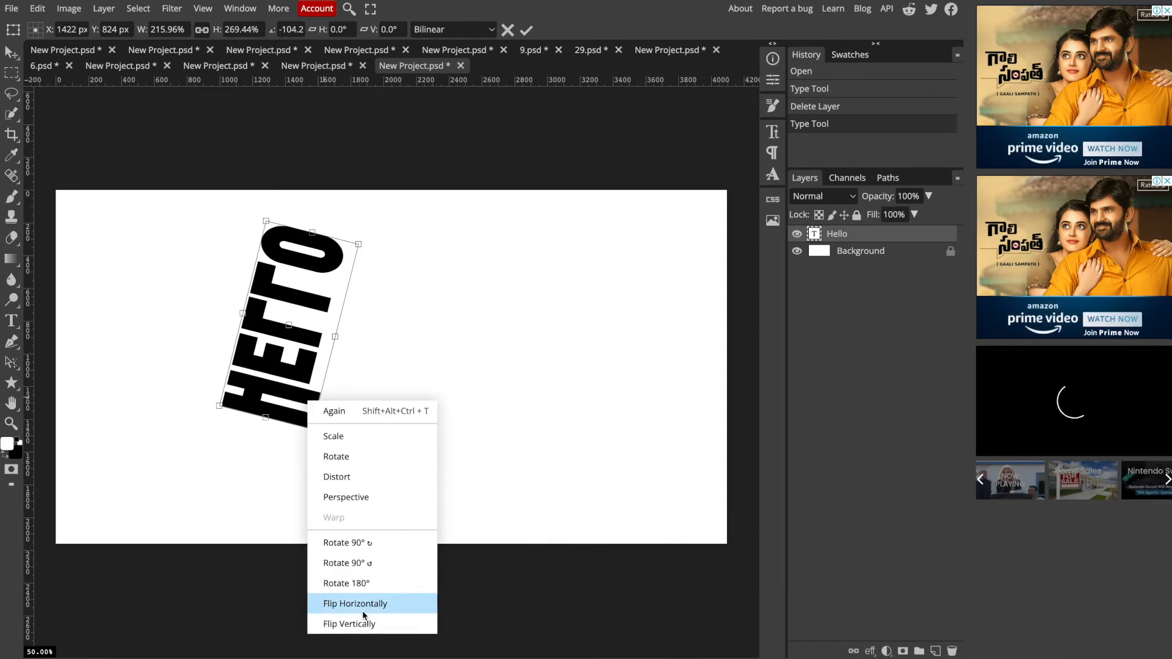
{"action": "left_click", "coordinate": [356, 603]}
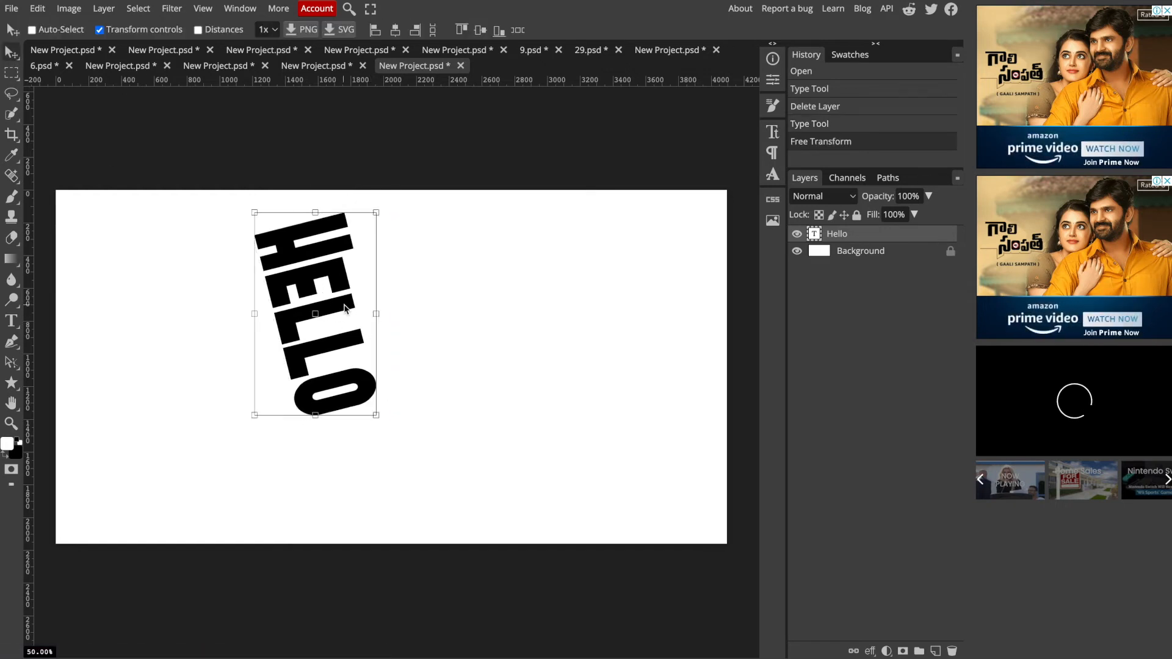
{"action": "mouse_move", "coordinate": [383, 411]}
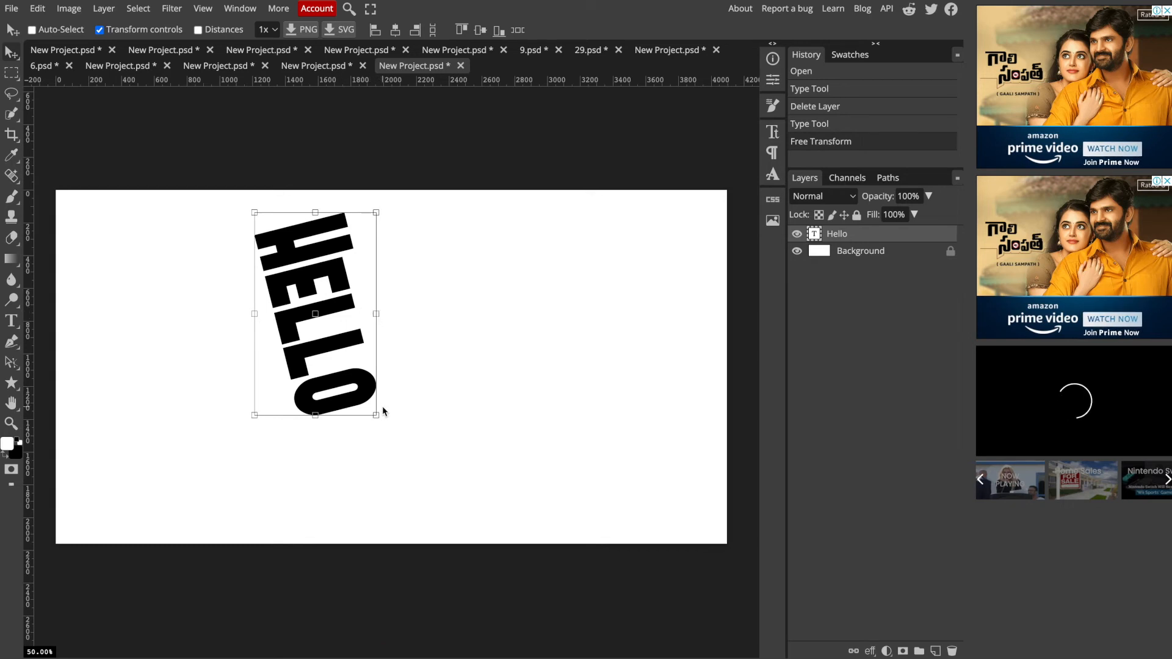
{"action": "mouse_move", "coordinate": [380, 381]}
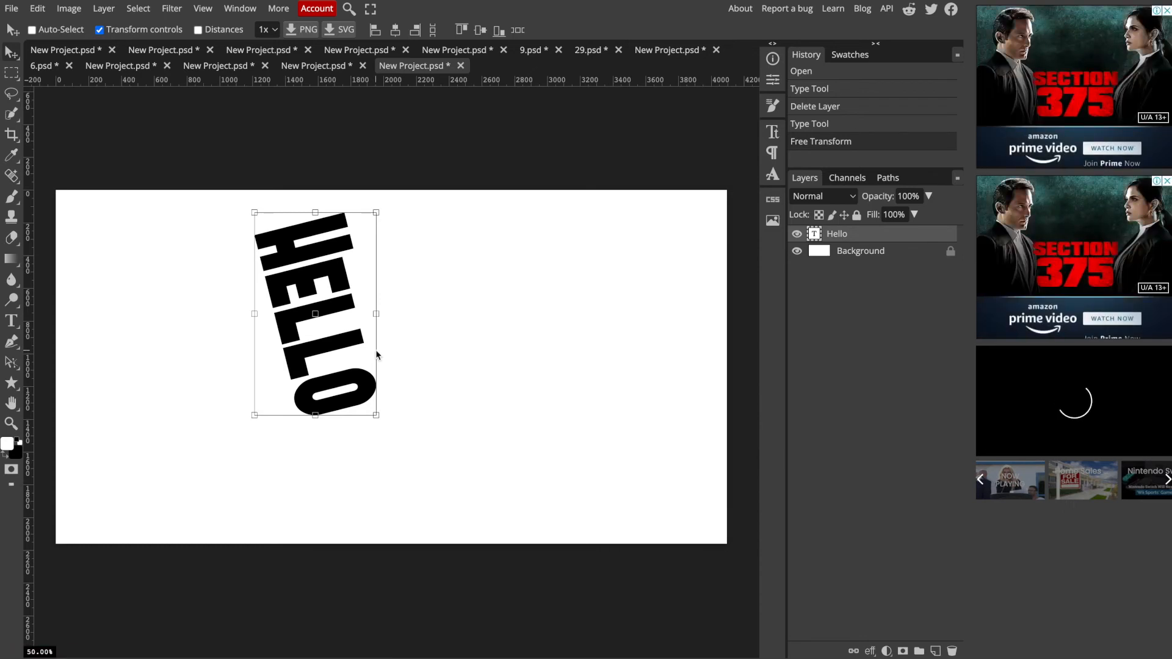
Nudge the vertical HELLO lower and drag a corner handle to widen it
{"action": "left_click_drag", "start_coordinate": [313, 314], "coordinate": [333, 295]}
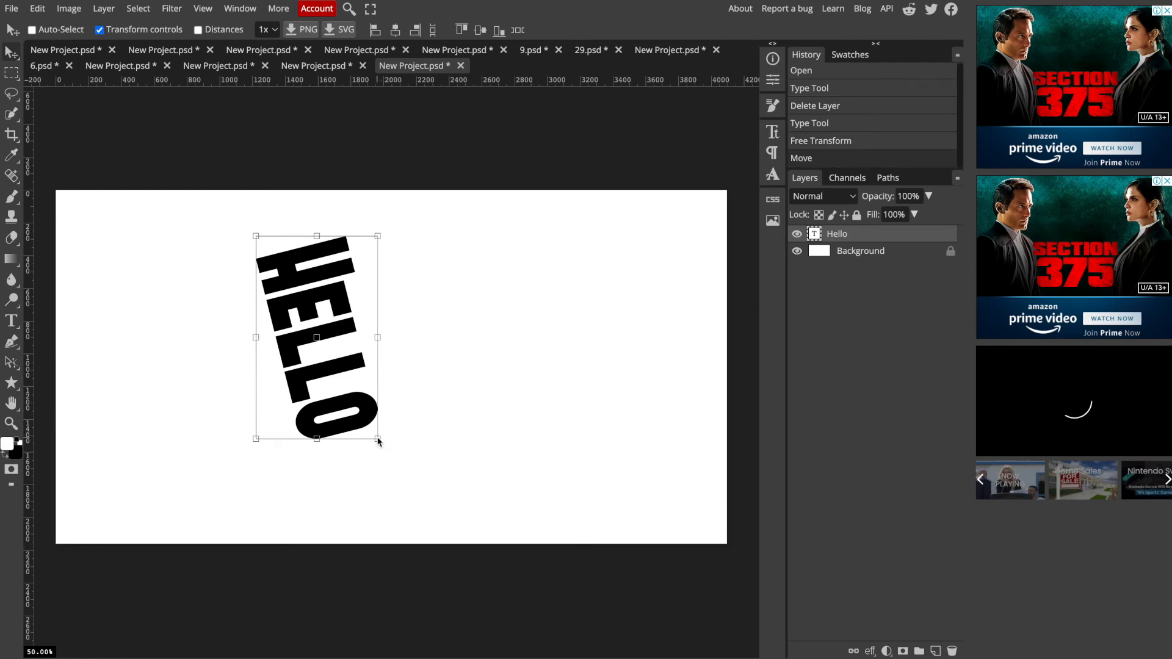
{"action": "left_click_drag", "start_coordinate": [377, 441], "coordinate": [407, 430]}
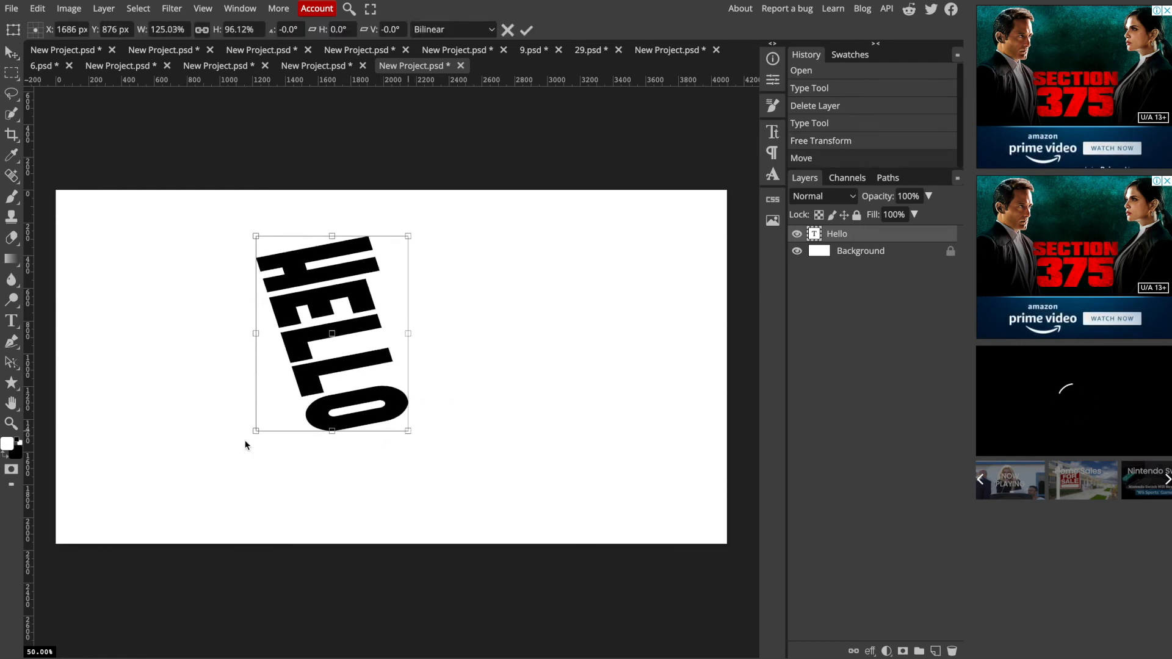